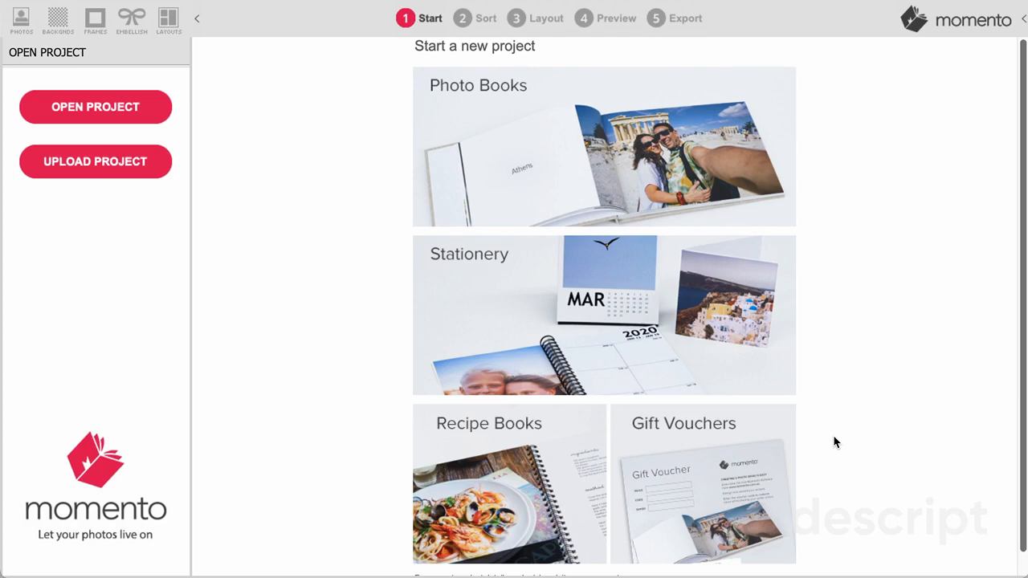
pyautogui.moveTo(561, 138)
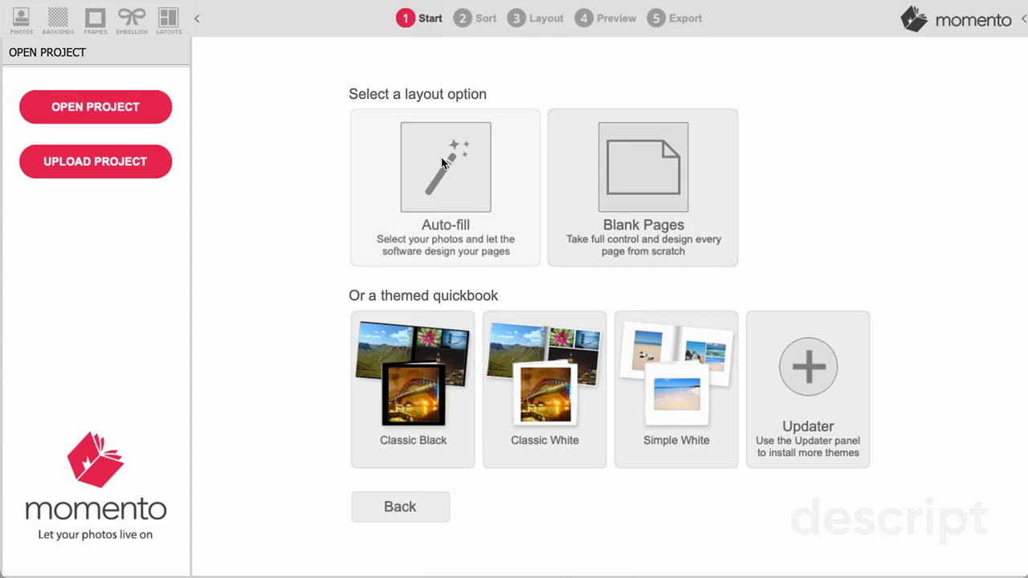
# - Create a Regular 297 x 210 mm landscape auto-fill book sourcing 2022_06_June_Our Honeymoon photos
pyautogui.click(445, 166)
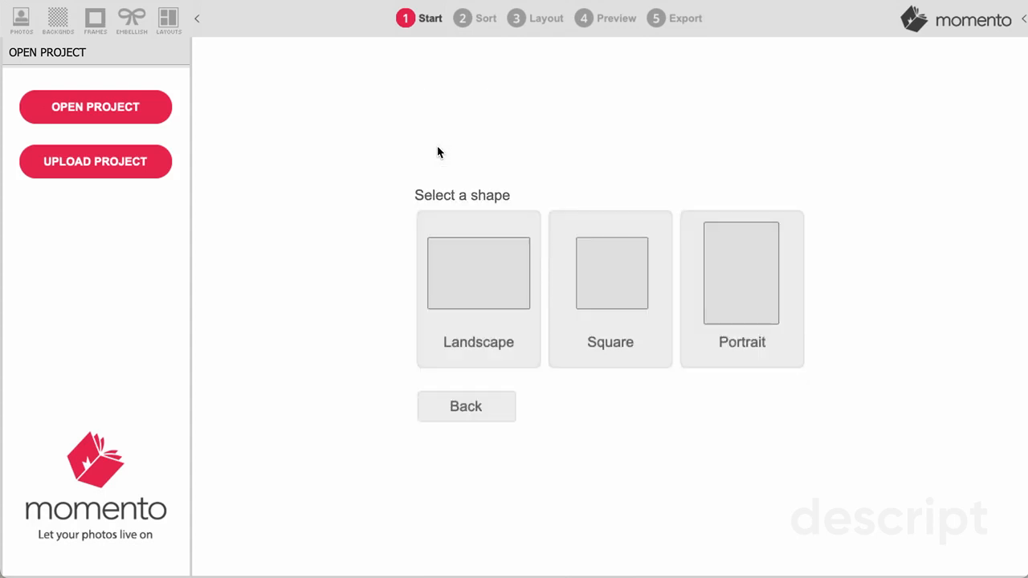
pyautogui.click(478, 273)
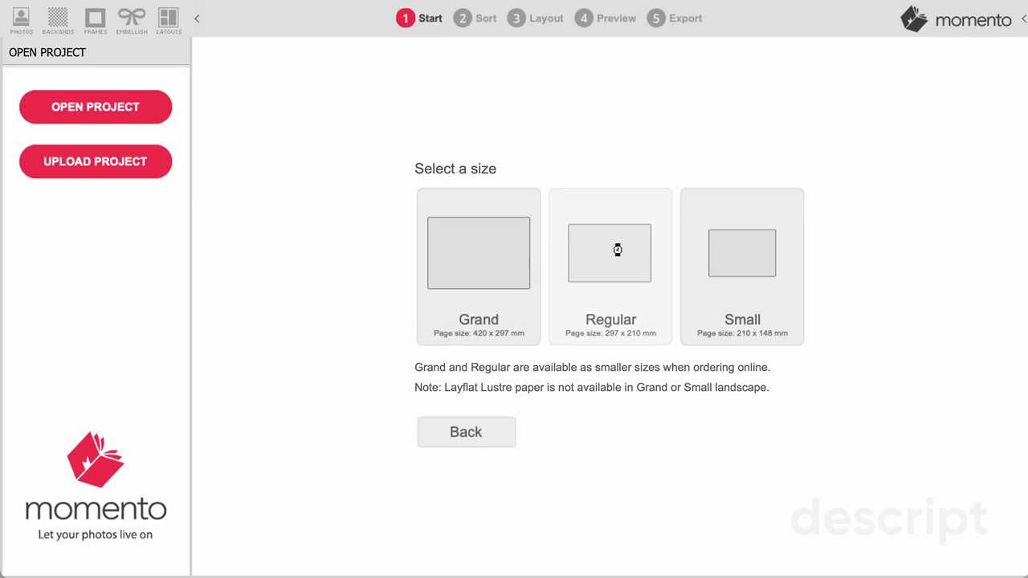
pyautogui.click(610, 253)
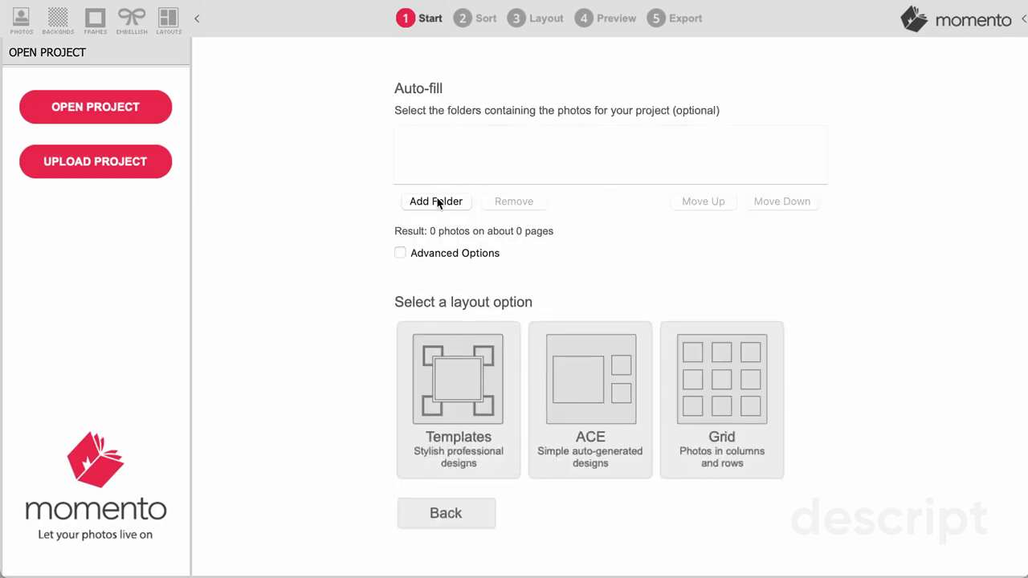
pyautogui.click(435, 201)
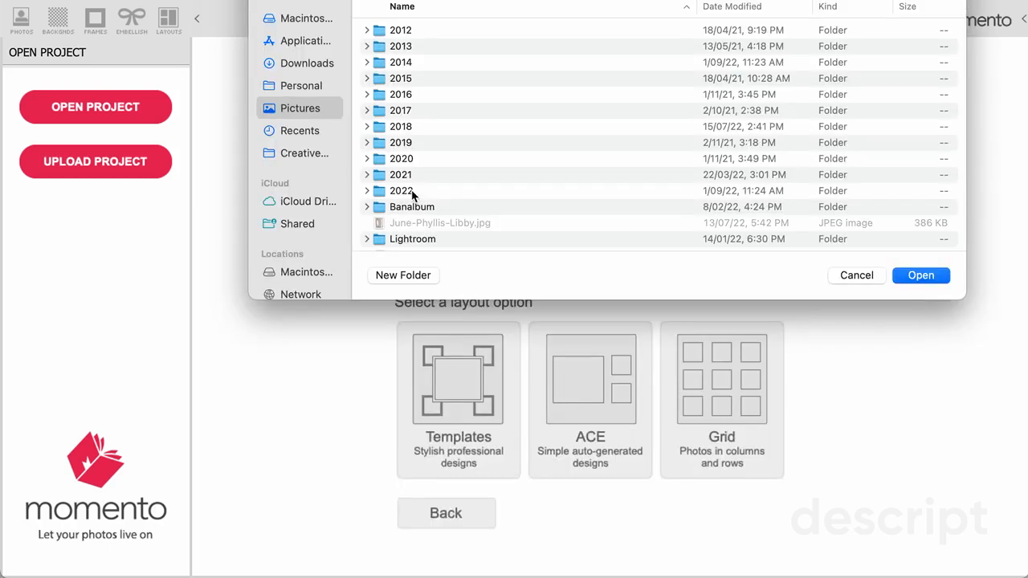
pyautogui.doubleClick(401, 190)
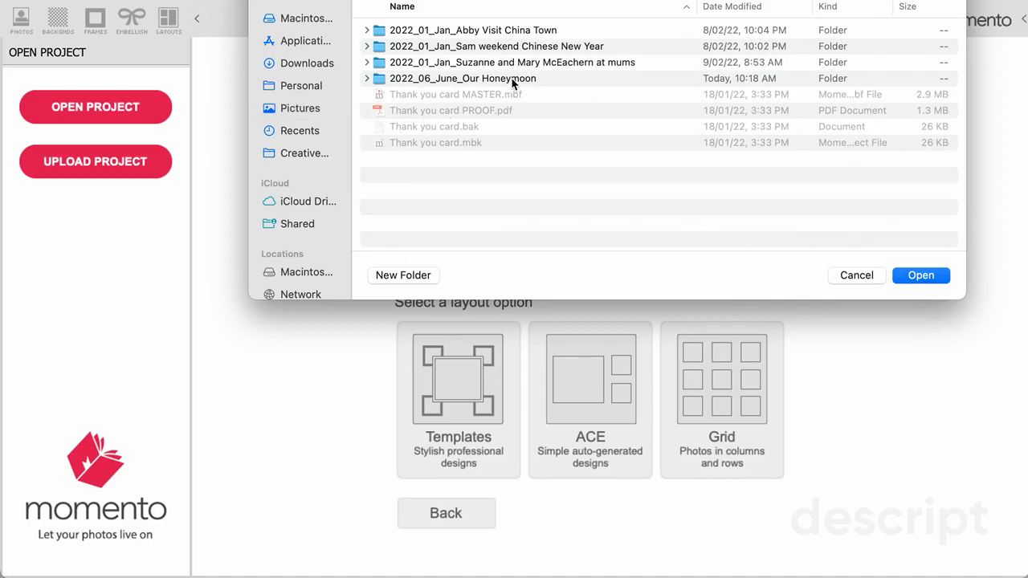
pyautogui.doubleClick(462, 78)
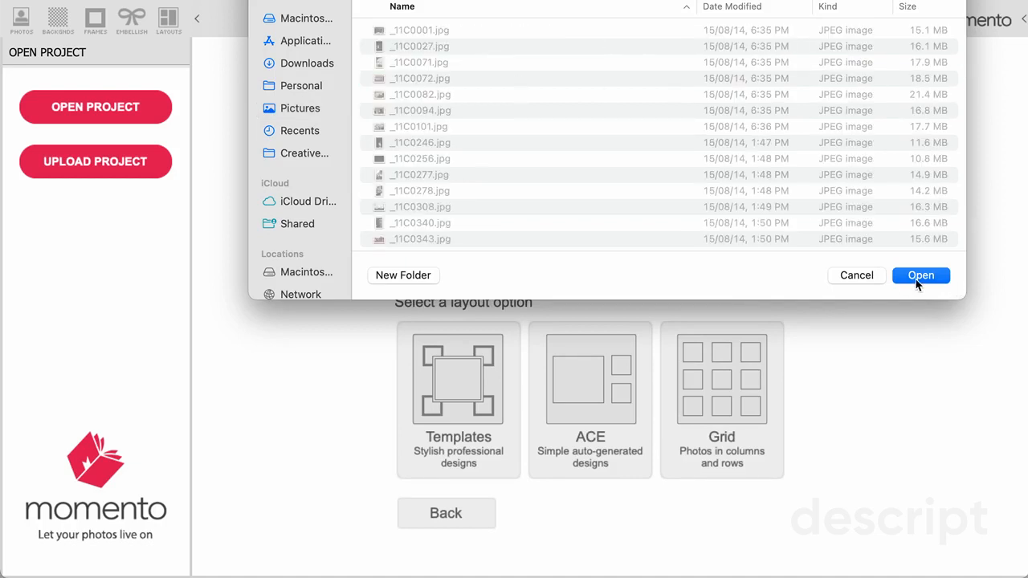
pyautogui.click(921, 275)
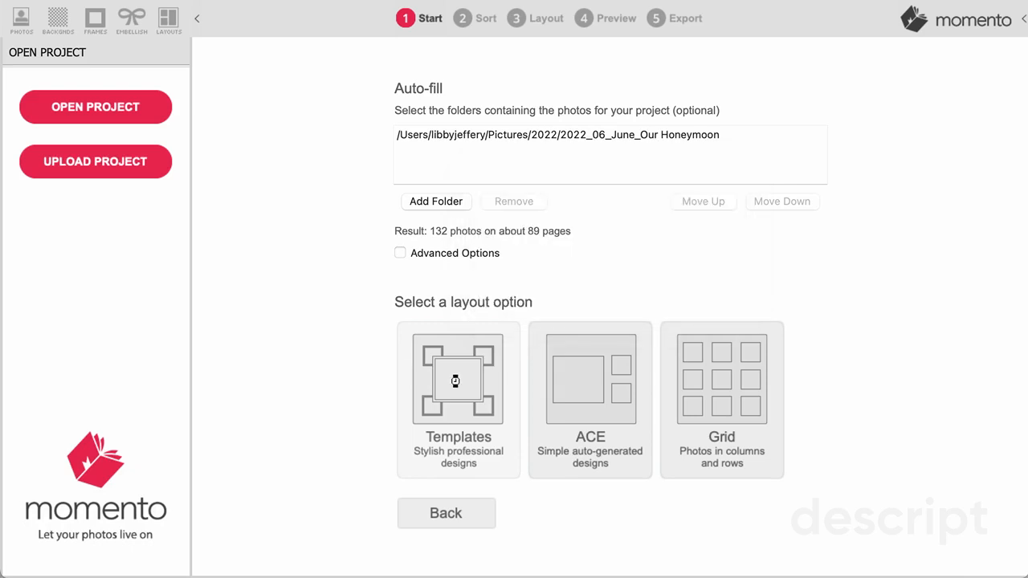
# - Choose the Templates layout to auto-fill the 132 photos across 89 pages
pyautogui.click(458, 380)
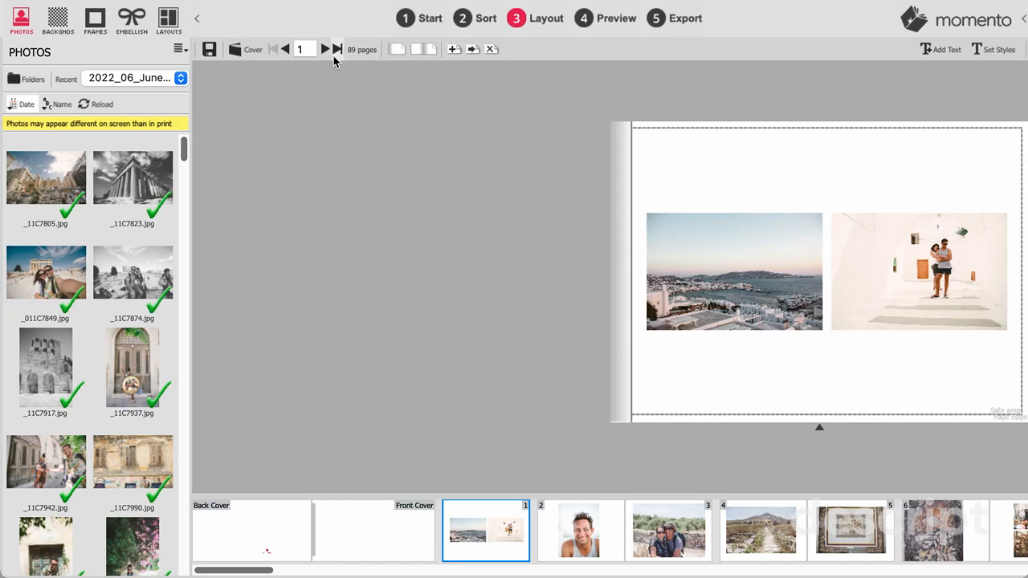
# - Page forward four spreads from page 1 to the pages 10–11 spread
pyautogui.click(324, 49)
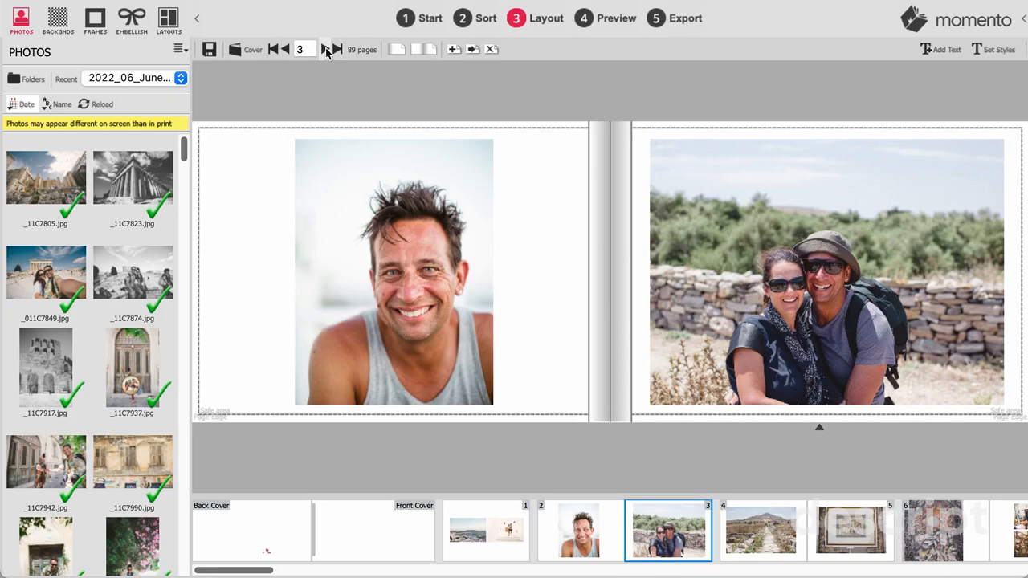
pyautogui.click(335, 49)
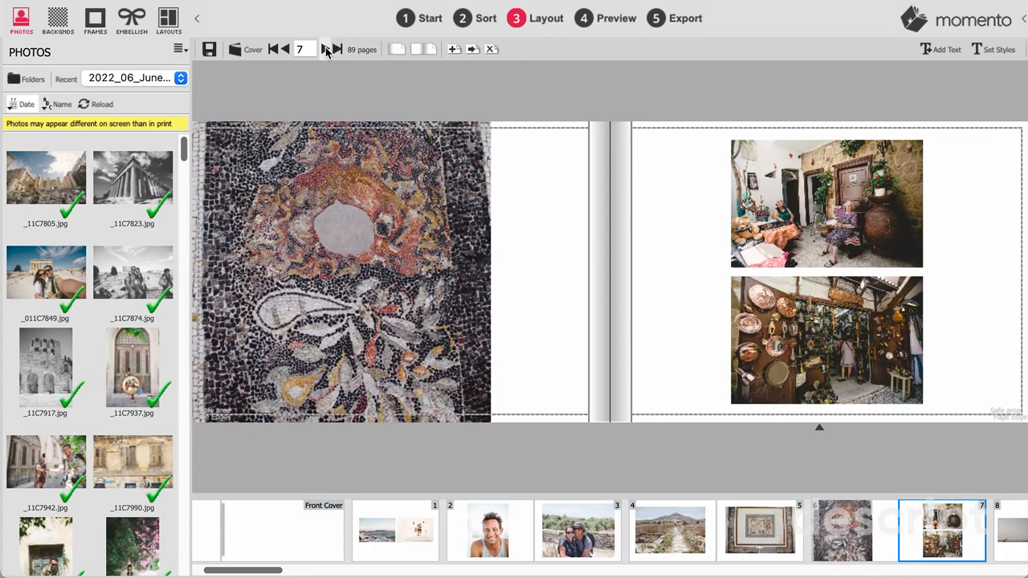
pyautogui.click(335, 49)
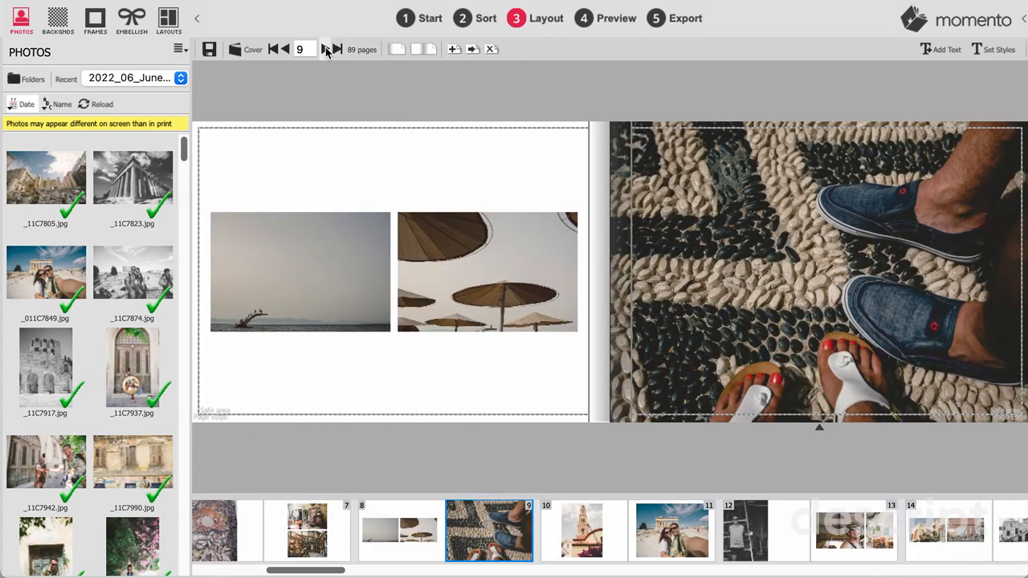
pyautogui.click(335, 49)
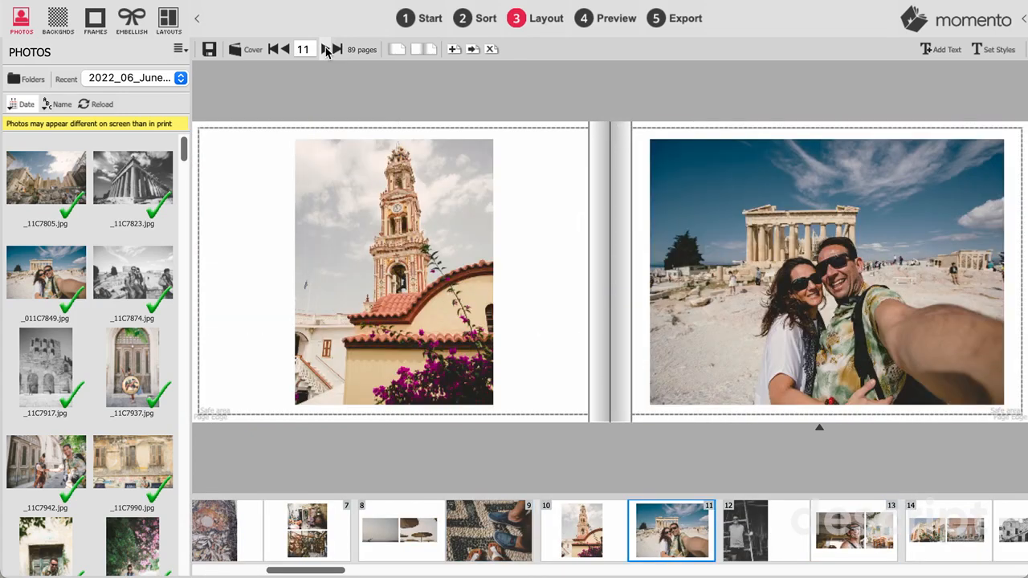